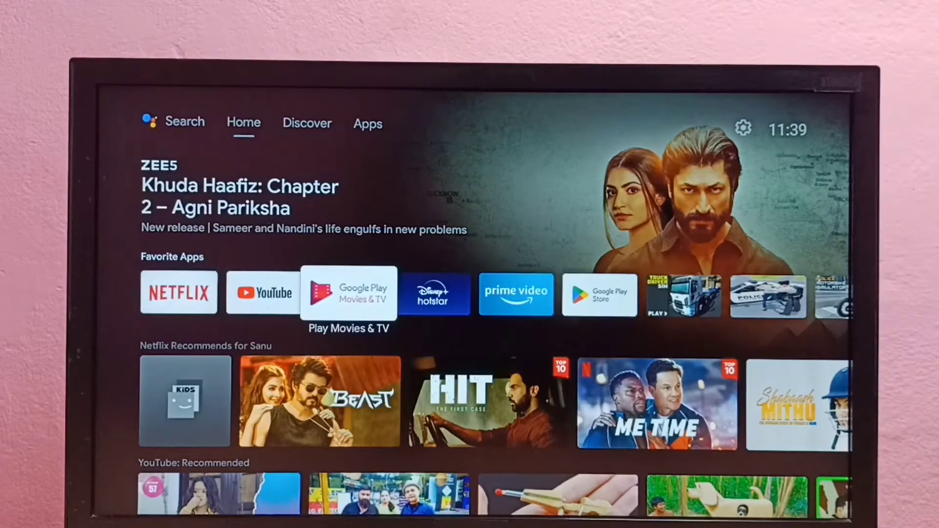
- Move from the Home tab to the Apps tab listing installed apps and games
key("right")
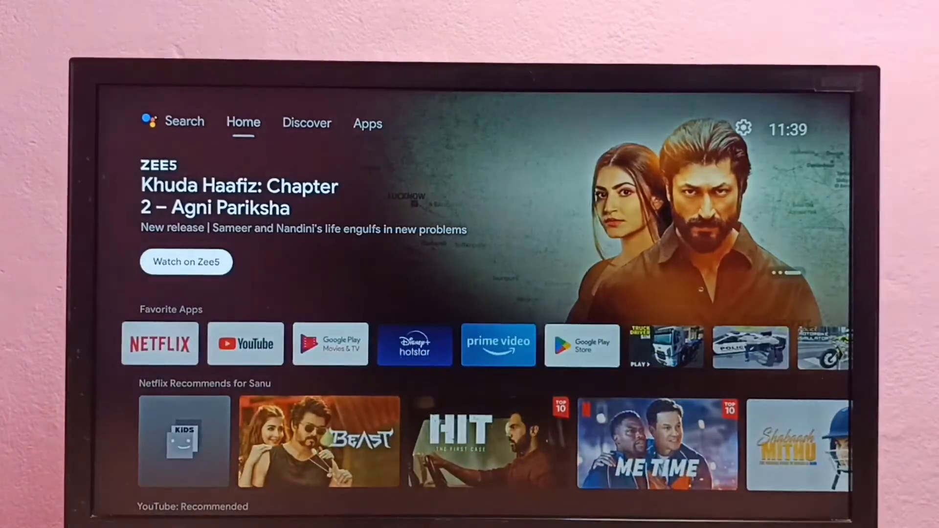
left_click(368, 124)
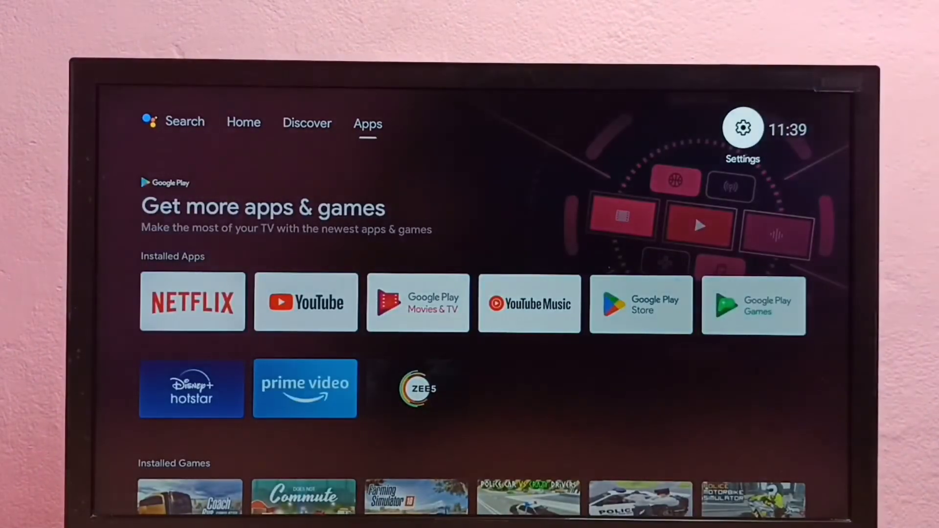
- Open device Settings, enter its Apps section, and scroll down to See all apps
left_click(742, 128)
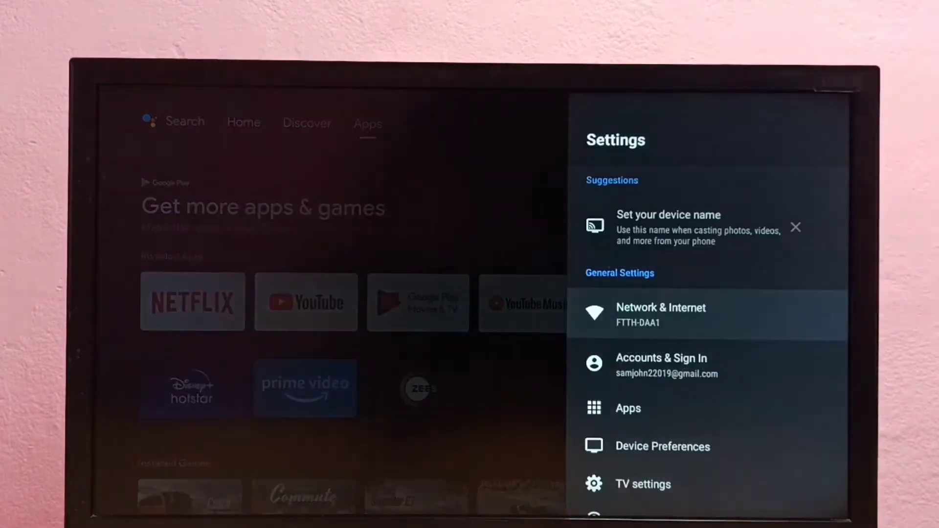
scroll("down", 3)
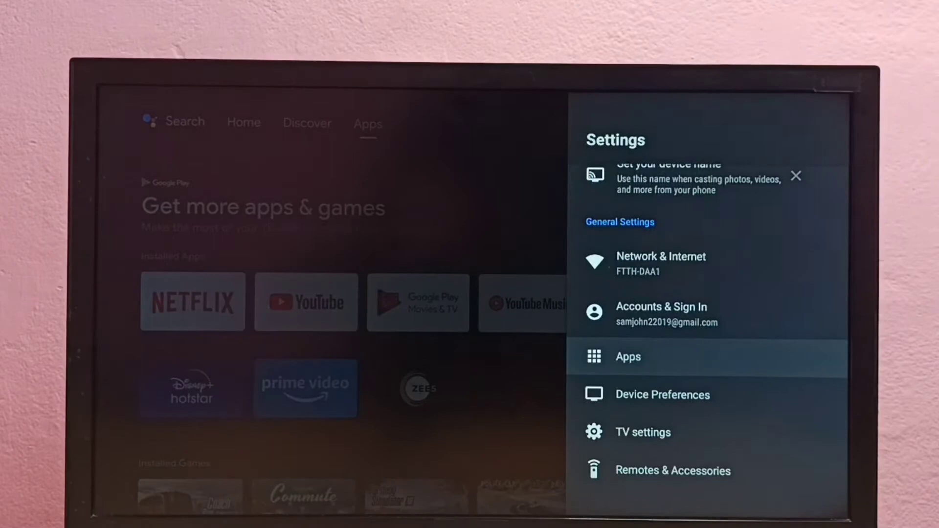
left_click(627, 356)
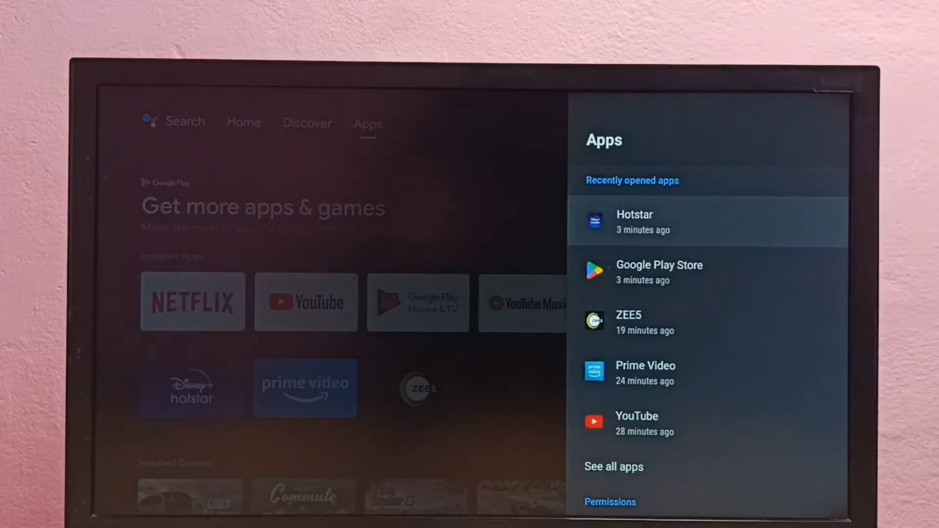
scroll("down", 3)
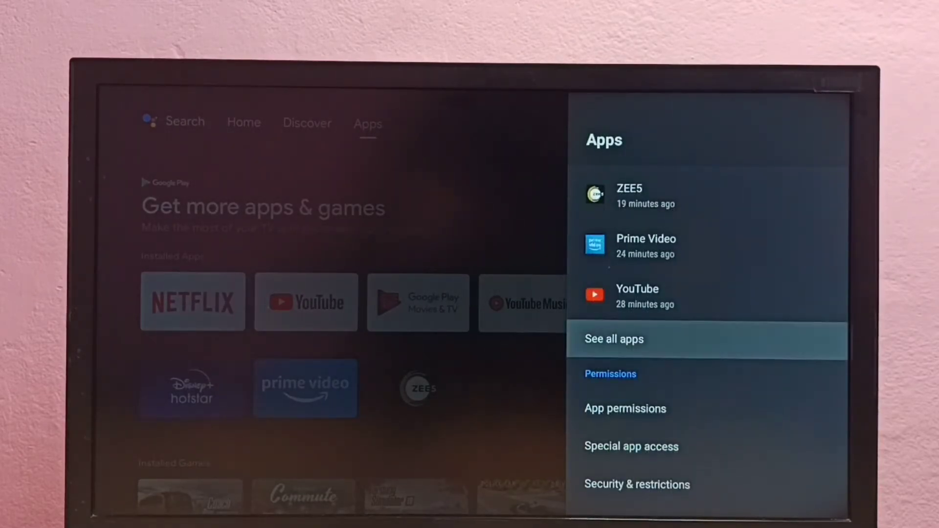
- Open the full list of installed apps to reach Hotstar's app info page
left_click(613, 339)
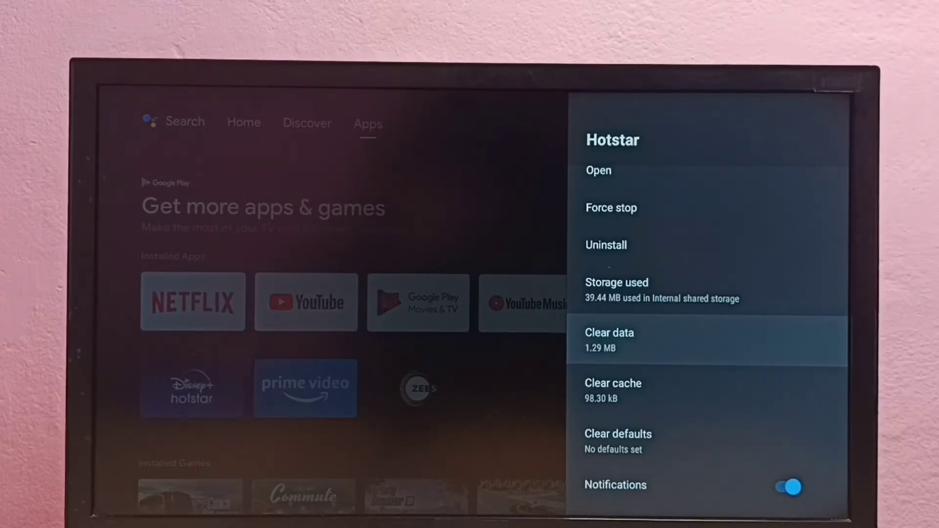
- Clear Hotstar's app data and confirm with OK, dropping data to 0.91 MB
left_click(609, 333)
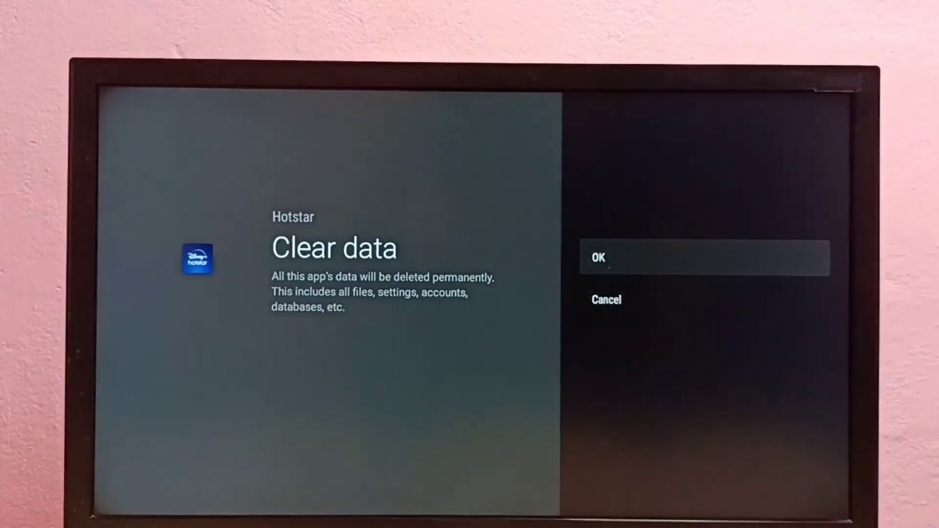
left_click(599, 257)
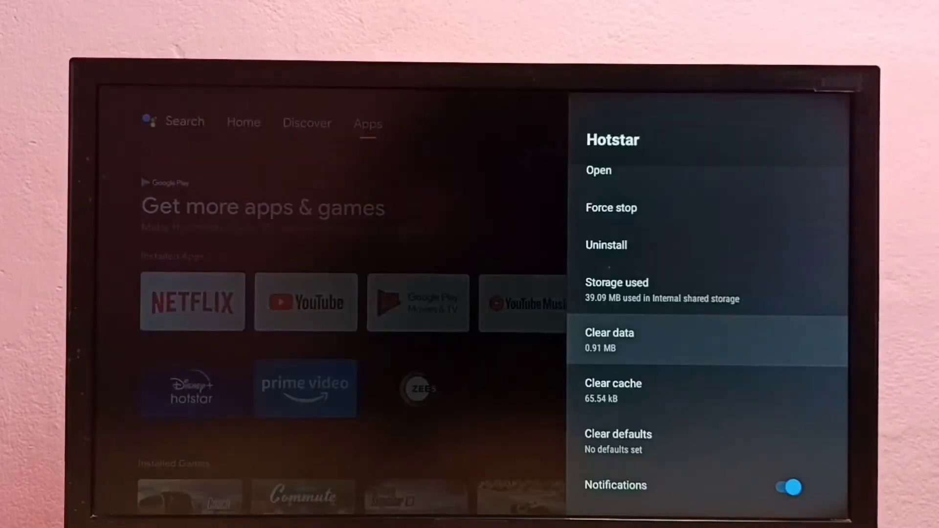